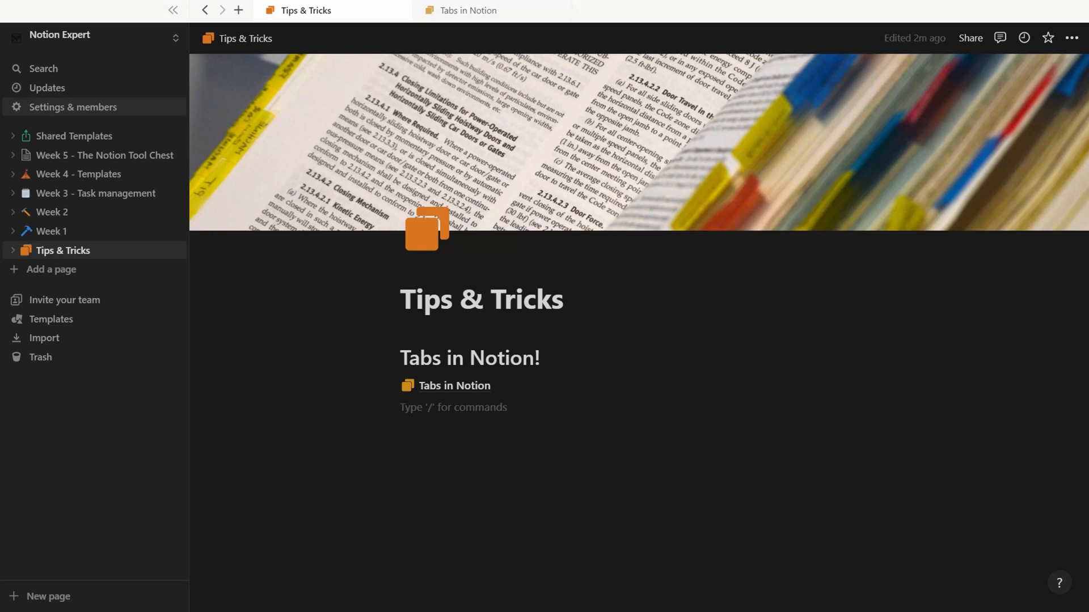
mouse_move(62, 250)
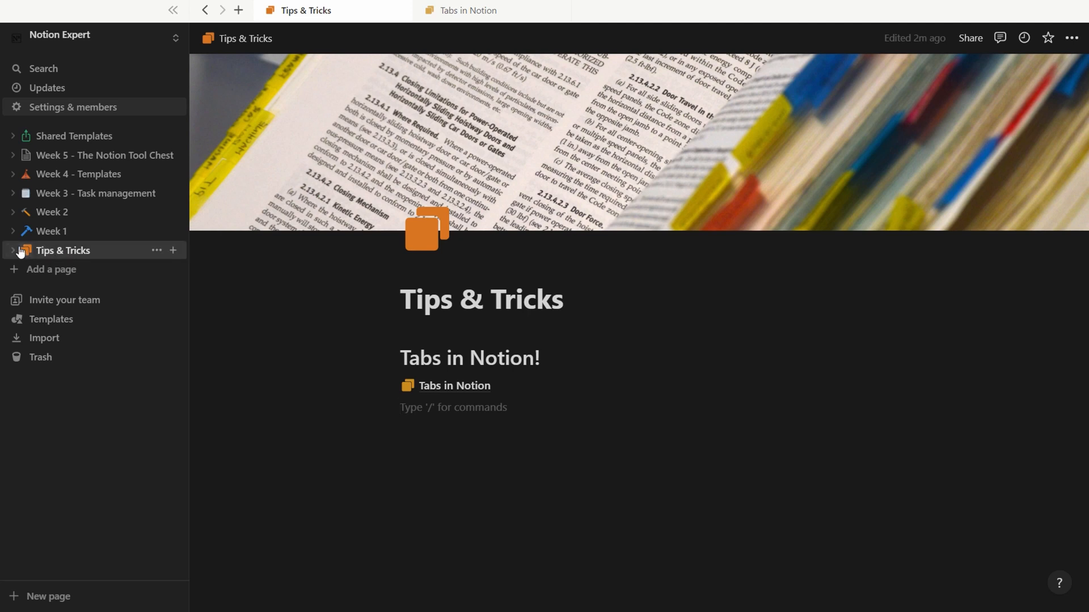
Step: Expand Tips & Tricks in the sidebar and go to its Tabs in Notion subpage
click(11, 249)
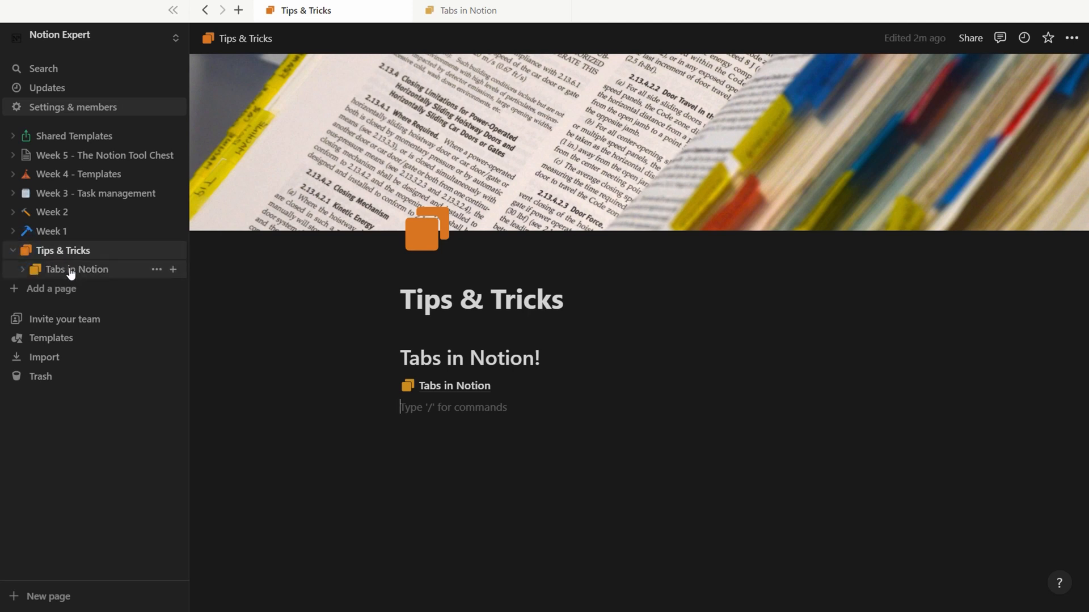
click(74, 270)
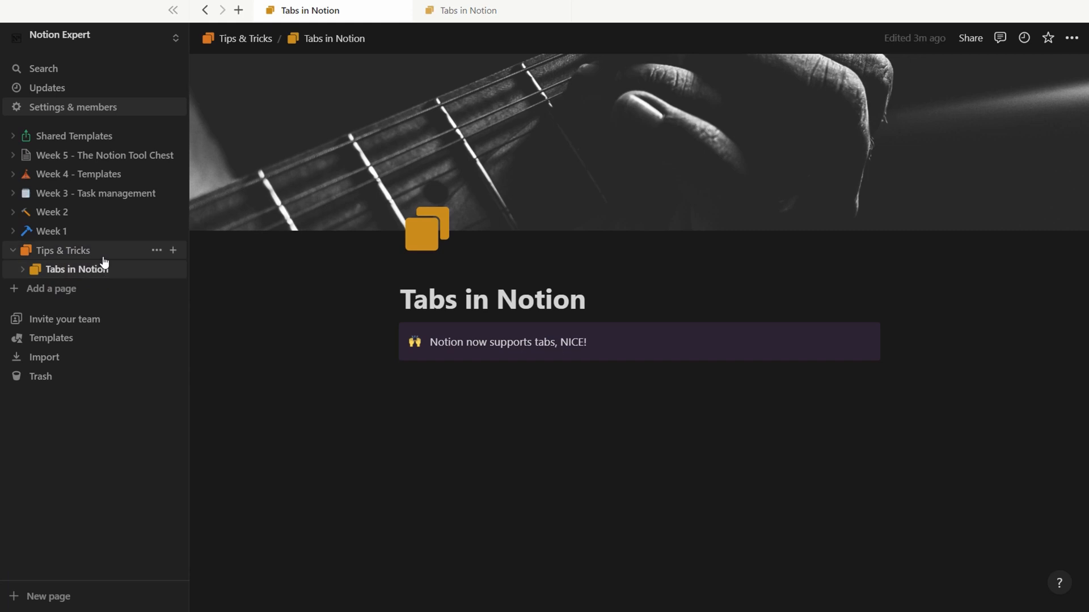
Step: Return to Tips & Tricks, keep Tabs in Notion open in a new tab, and close a duplicate tab
click(63, 250)
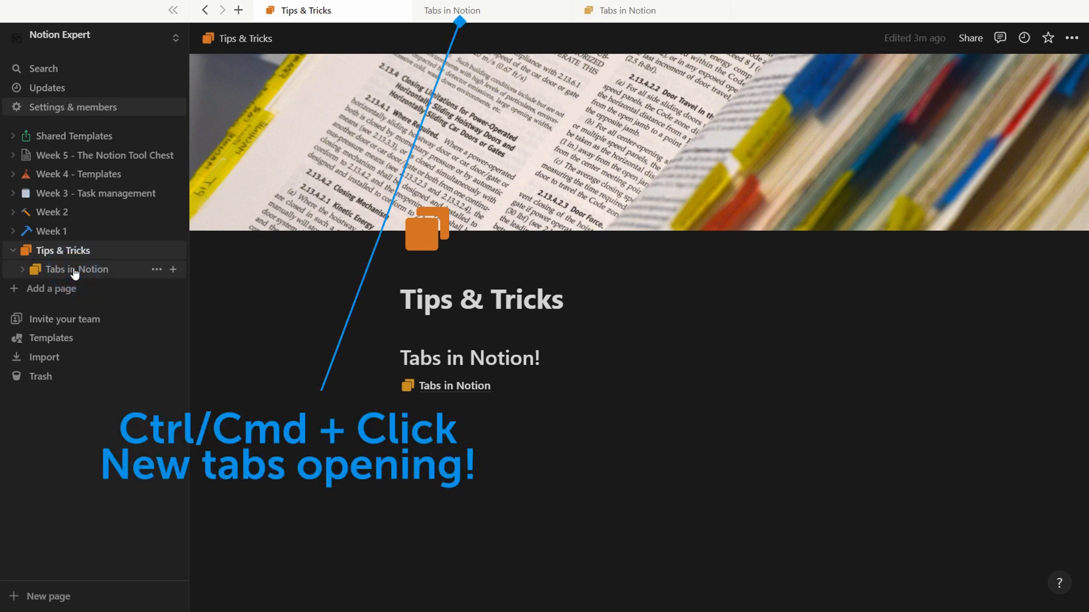
click(75, 270)
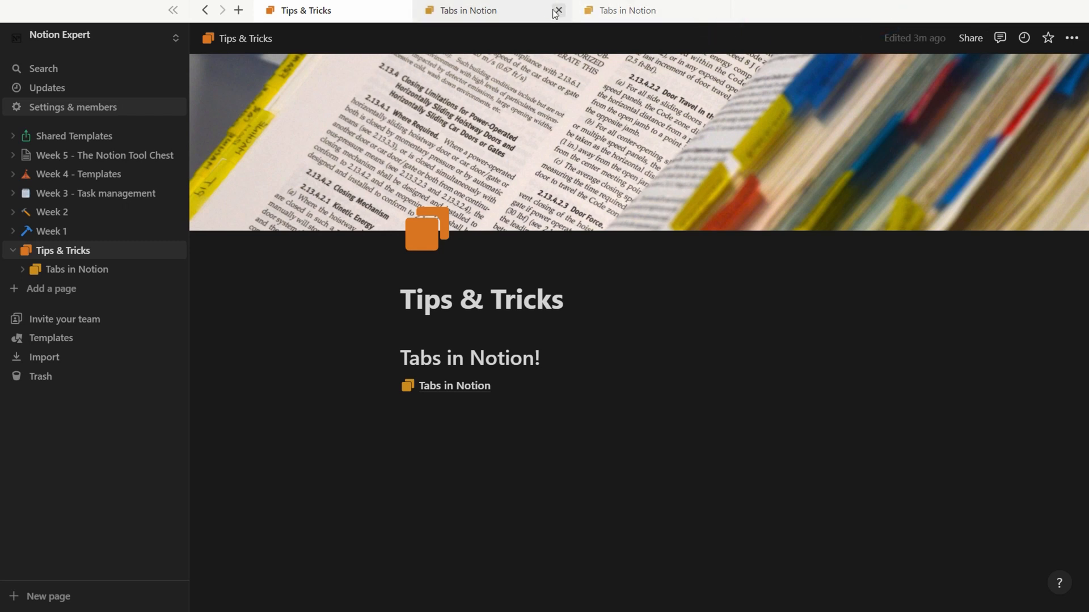
click(558, 10)
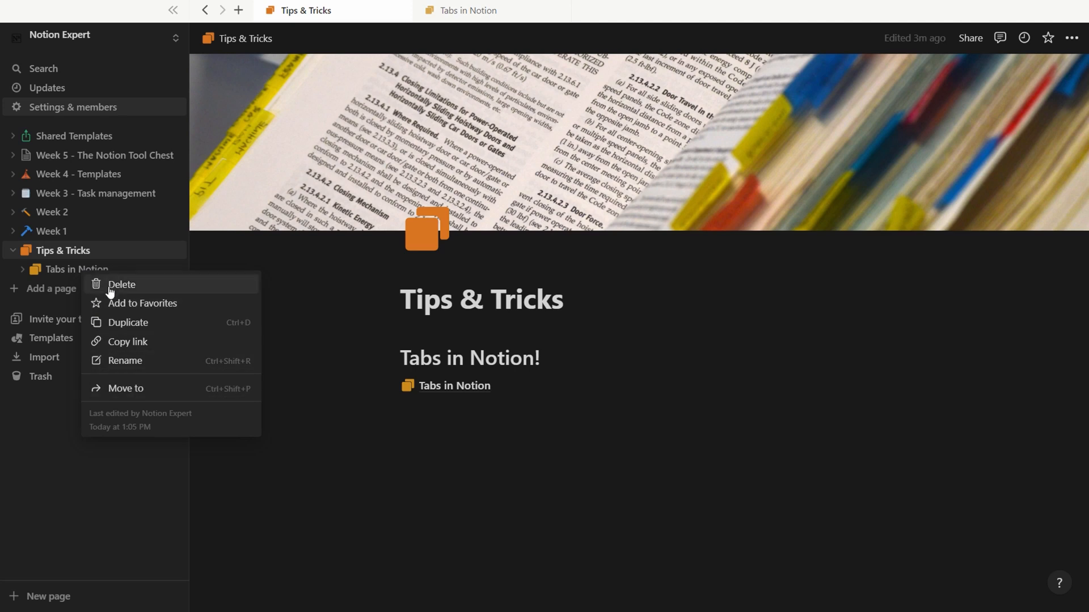
mouse_move(62, 259)
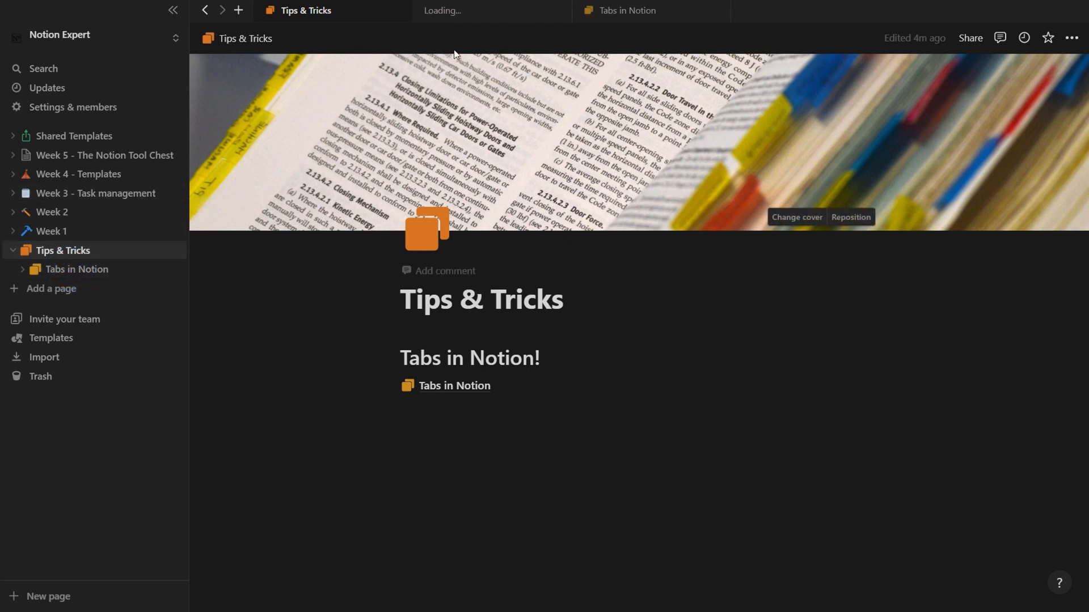
Step: Move the Tabs in Notion tab to a new window and show that page there
right_click(454, 11)
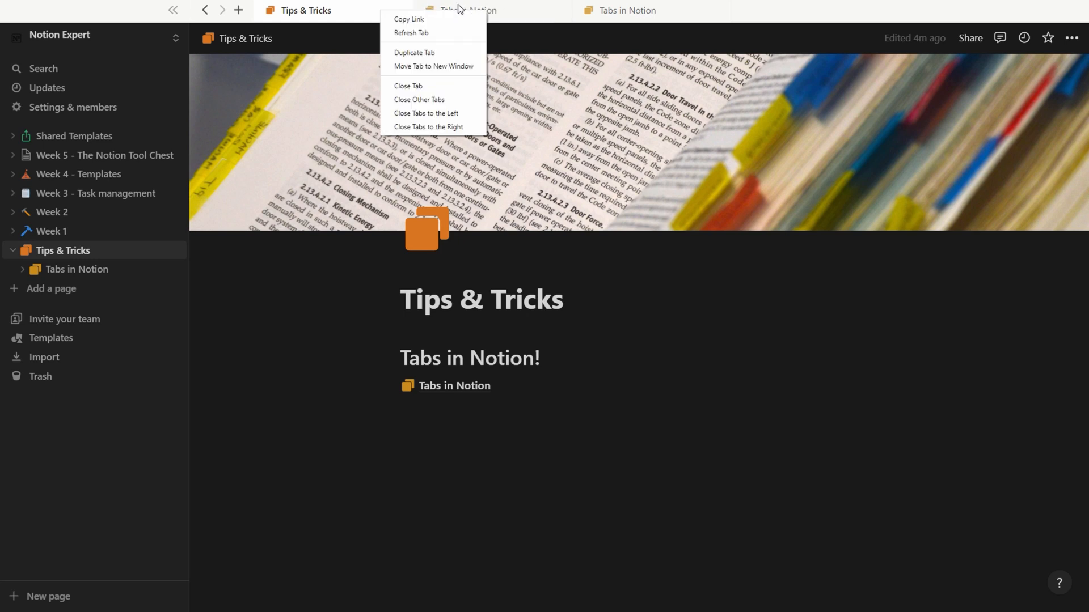
click(433, 65)
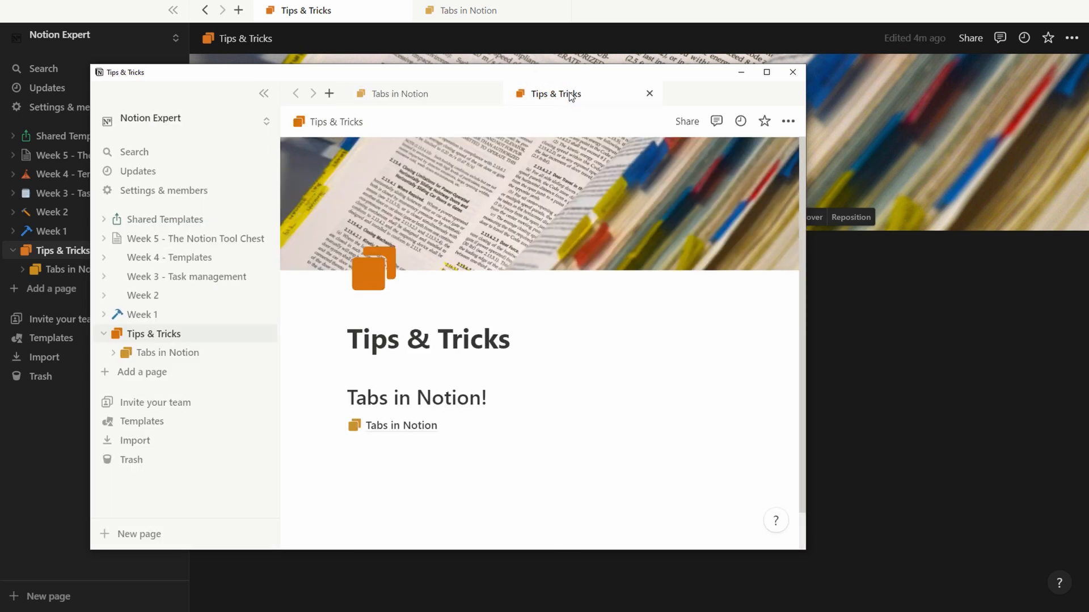
click(399, 93)
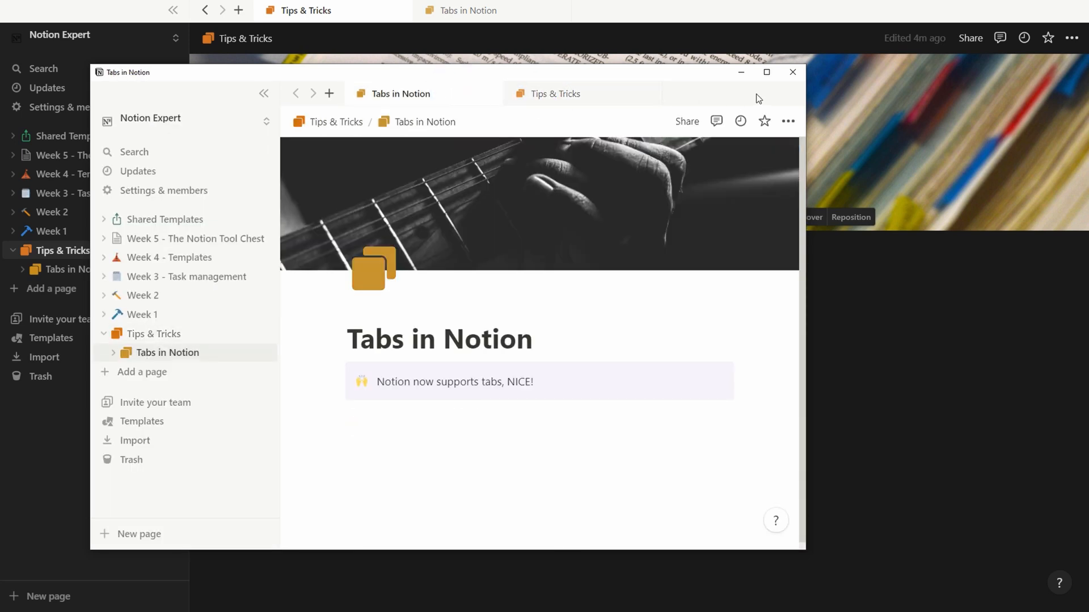
Step: Duplicate the Tips & Tricks tab from its tab actions in the main window
right_click(304, 11)
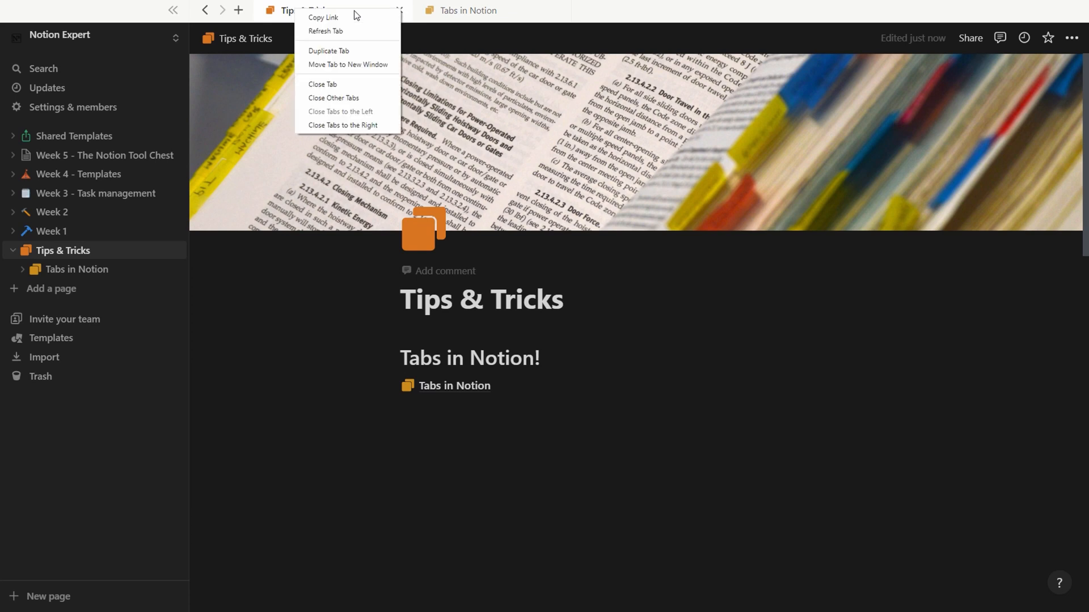
mouse_move(351, 32)
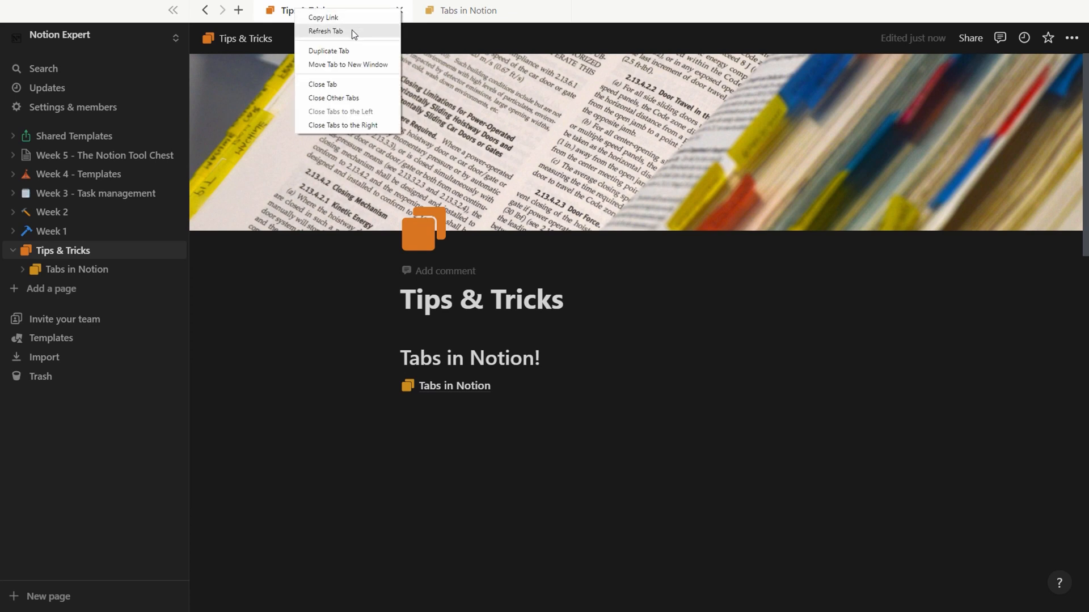
mouse_move(350, 55)
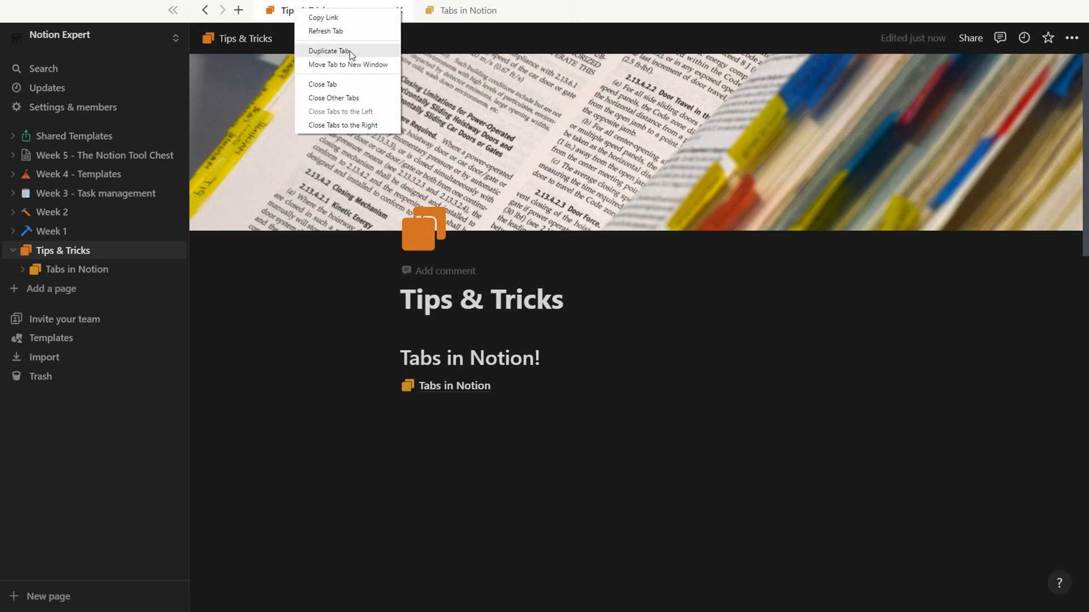
mouse_move(349, 136)
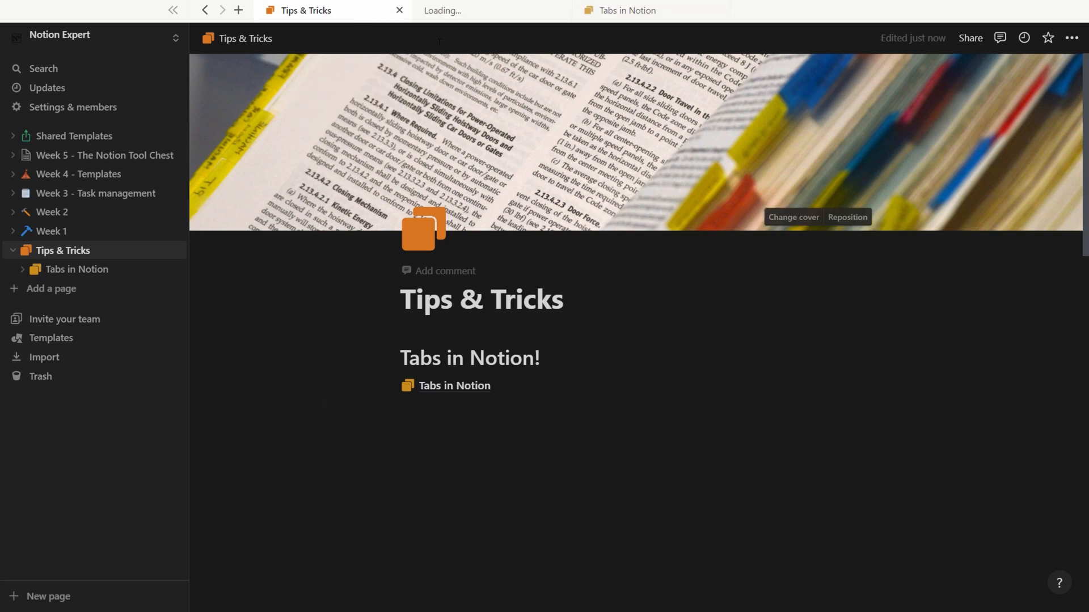
Step: View the second tab's page from another workspace, then switch back to Tips & Tricks
click(96, 35)
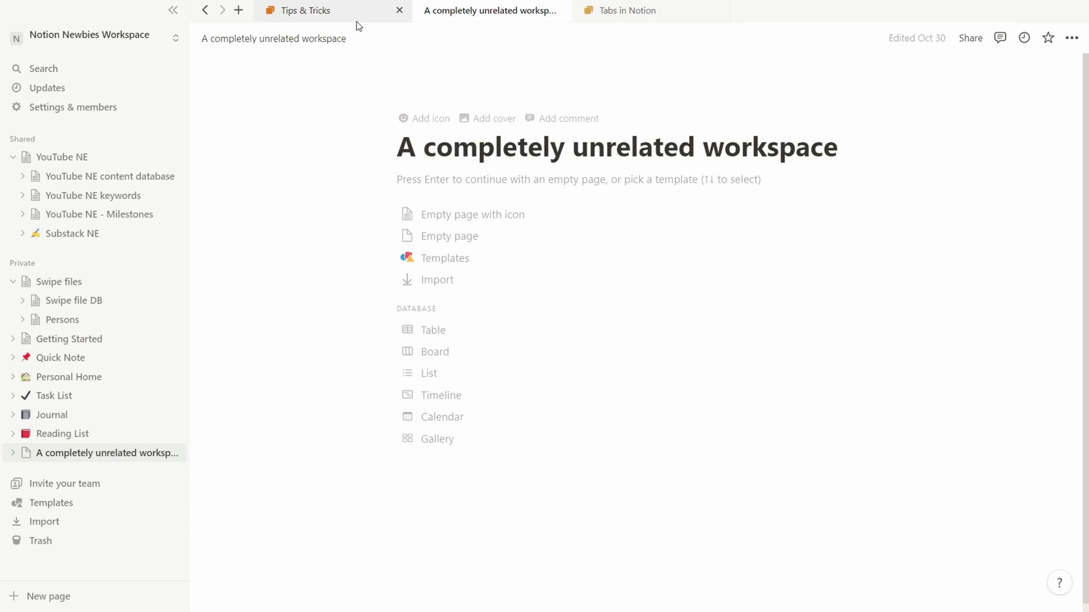
click(305, 10)
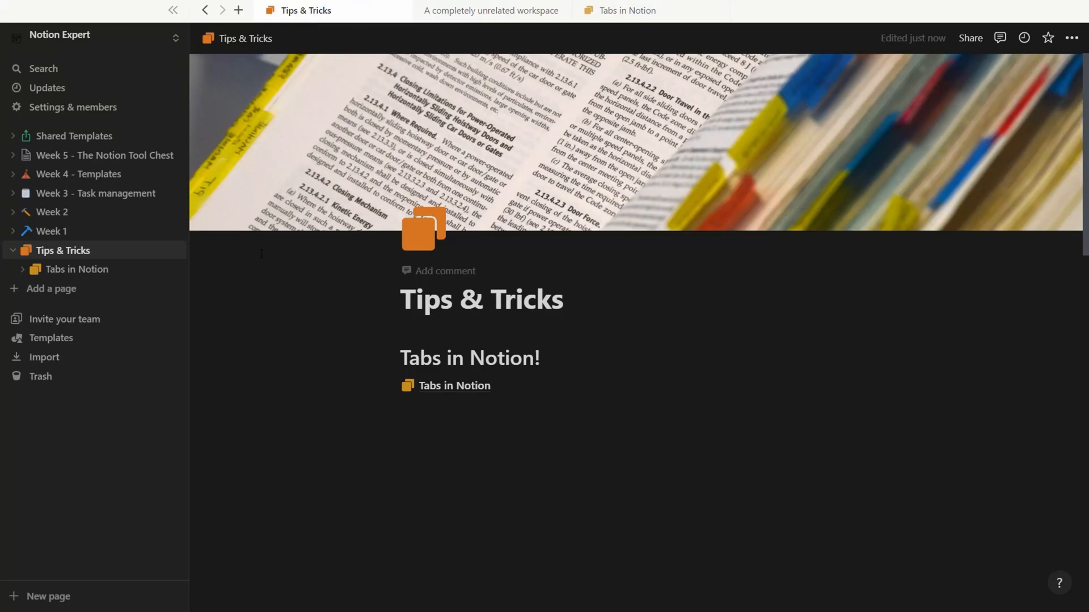
mouse_move(108, 232)
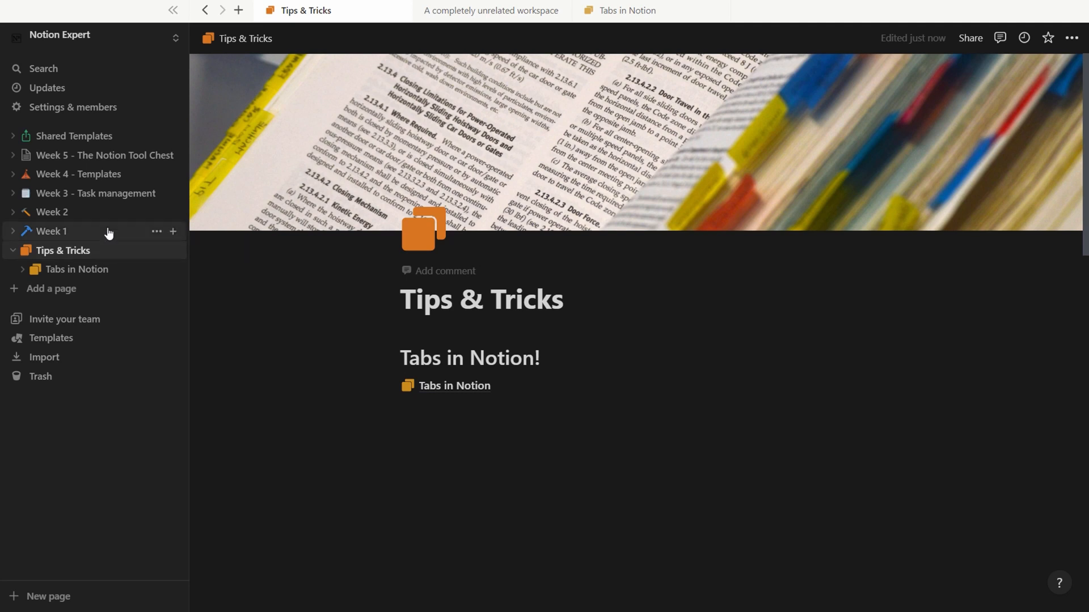
Step: Write bullets: 'Ctrl/Cmd + Click ⇒ New tab!', 'Right click ⇒ Move tab to new window', 'Works for pages as well as workspaces'
text(Ctrl/Cmd + C)
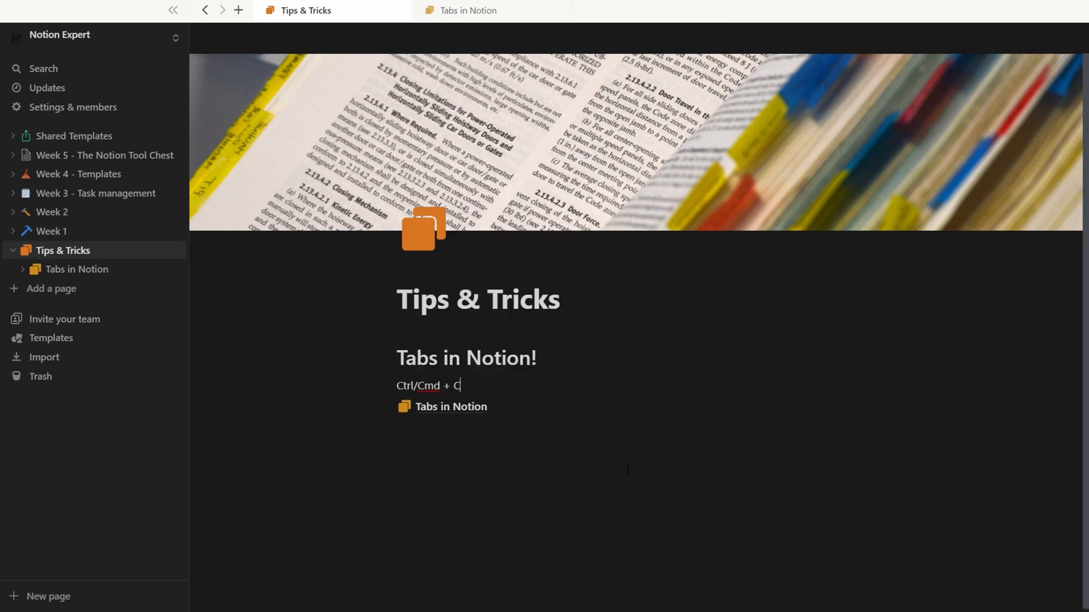
text(lick ⇒ New tab)
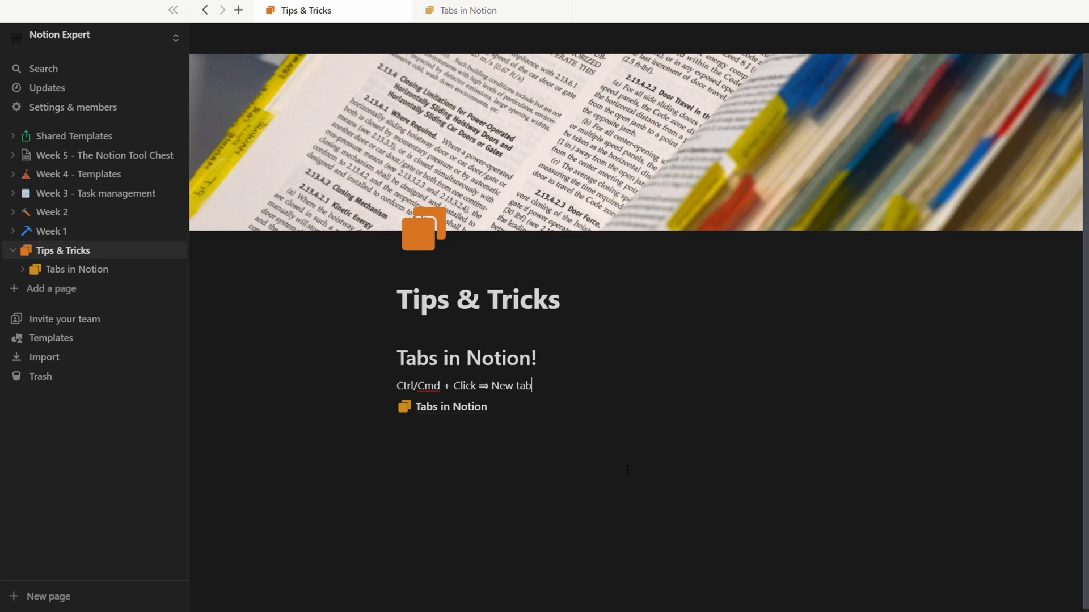
text(!)
text(-)
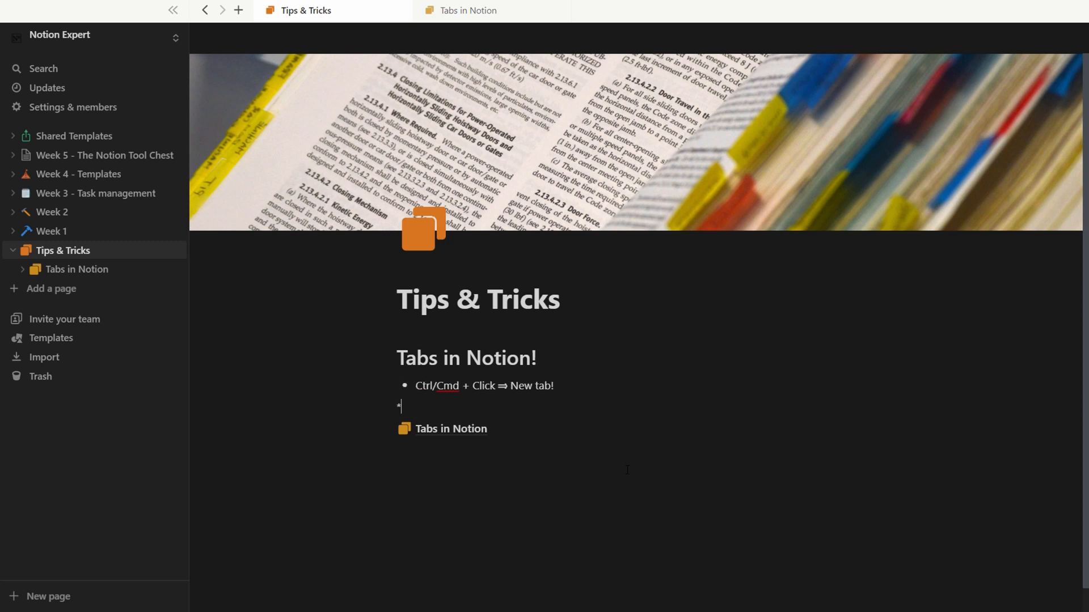
text(Right click ⇒)
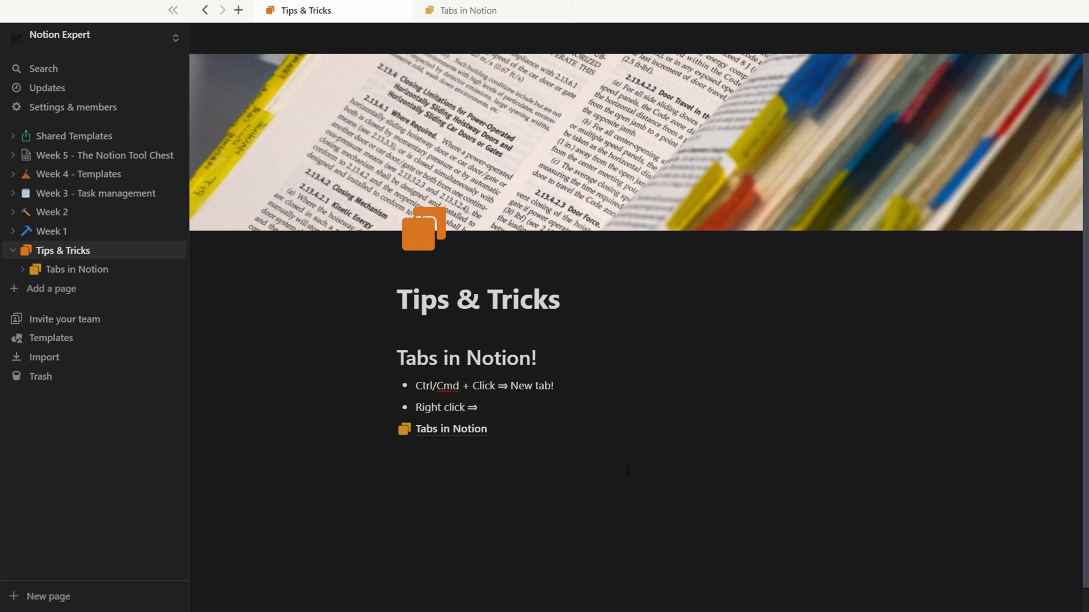
text(Move tab to new window)
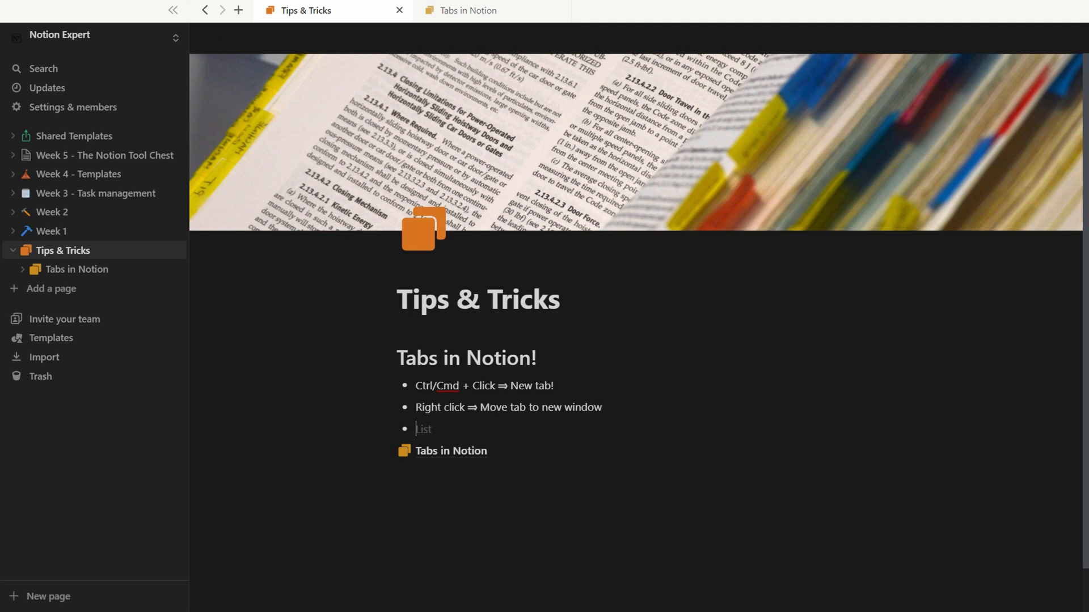
text(Works for)
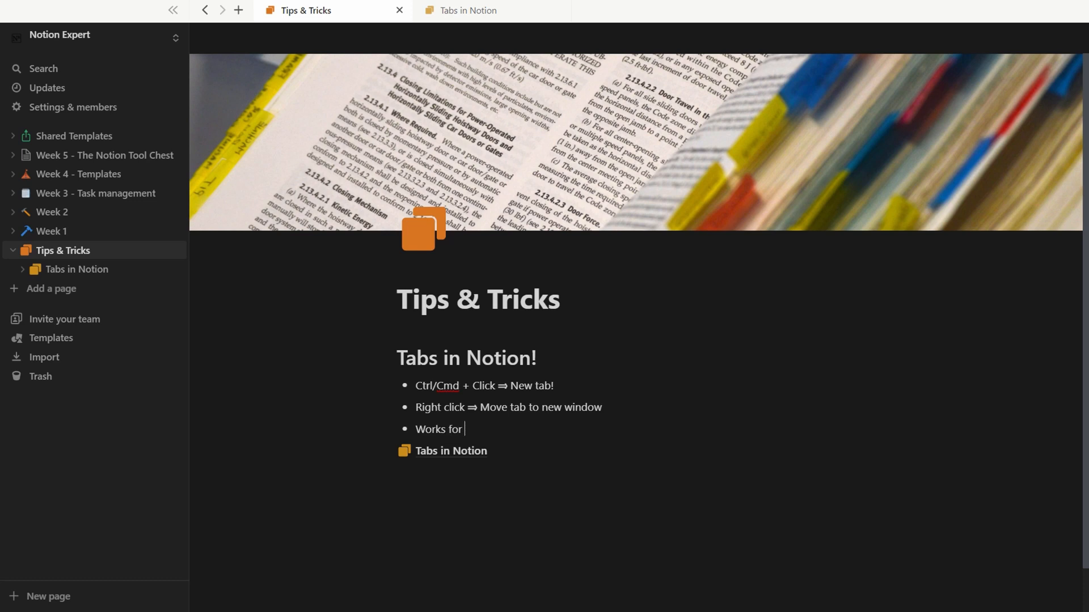
text(pages as well as wor)
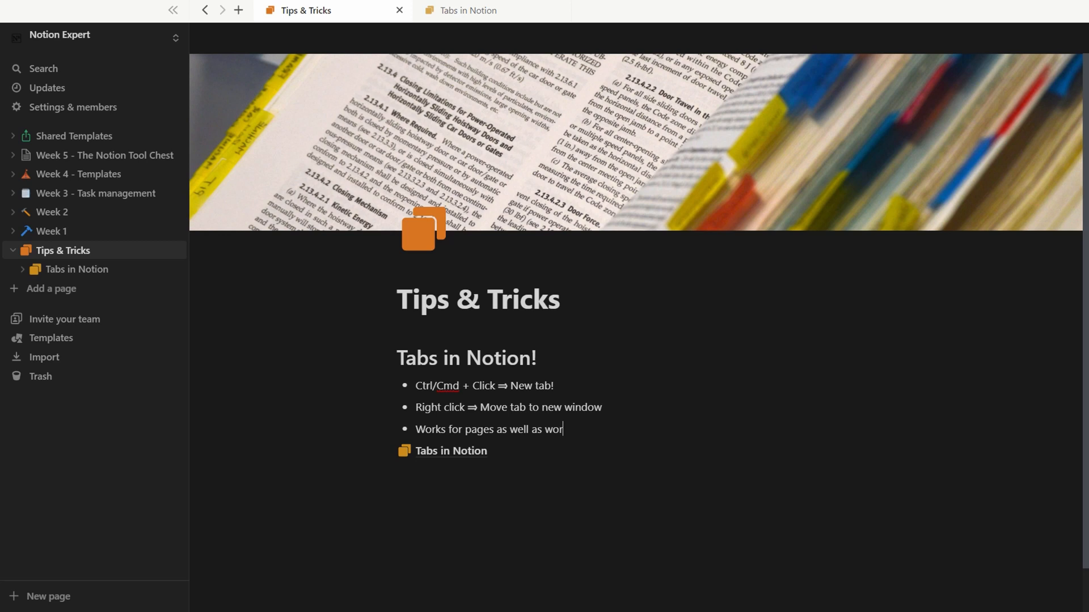
text(kspaces)
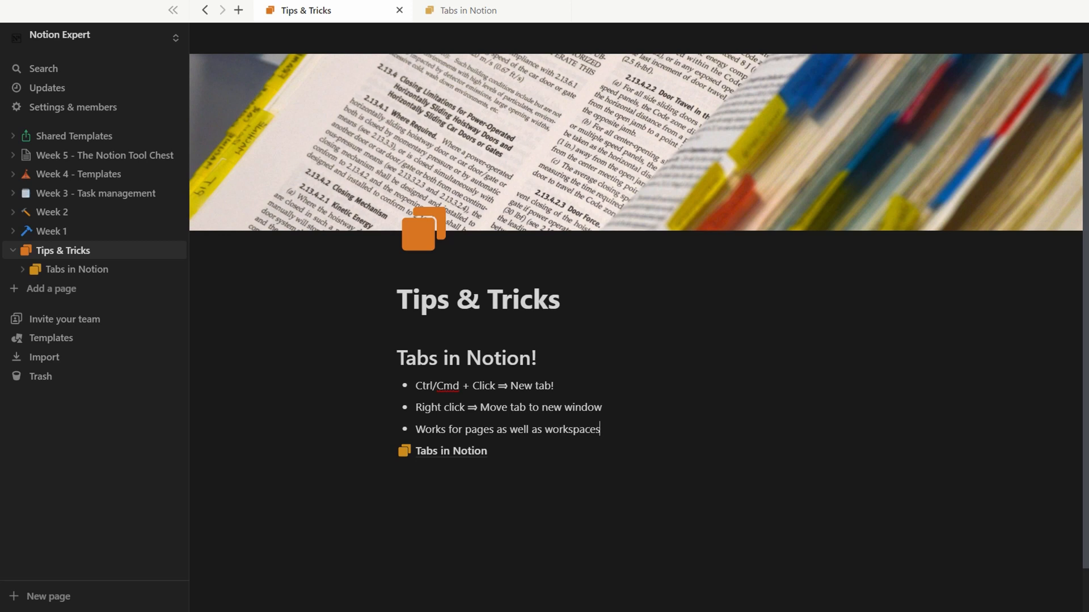